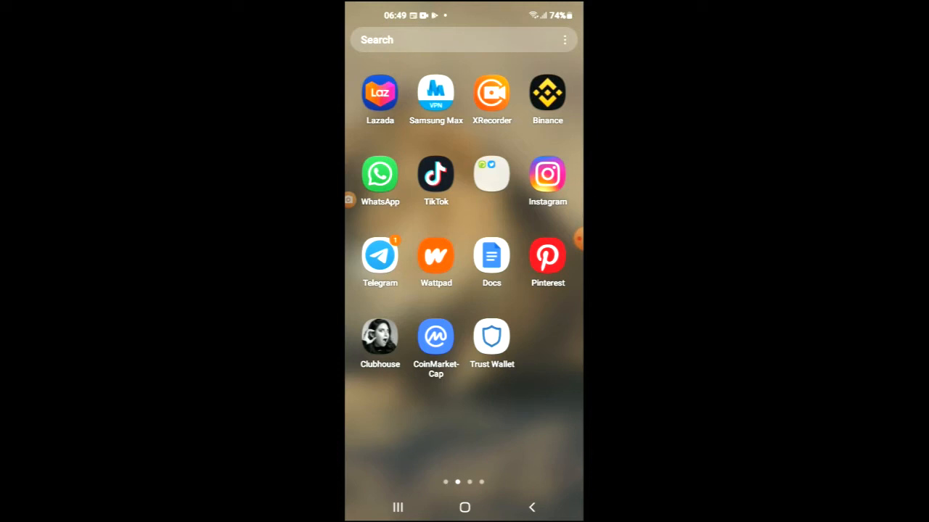
Launch Trust Wallet and view the Ethereum (ETH) coin page with its 0 ETH balance.
left_click(490, 336)
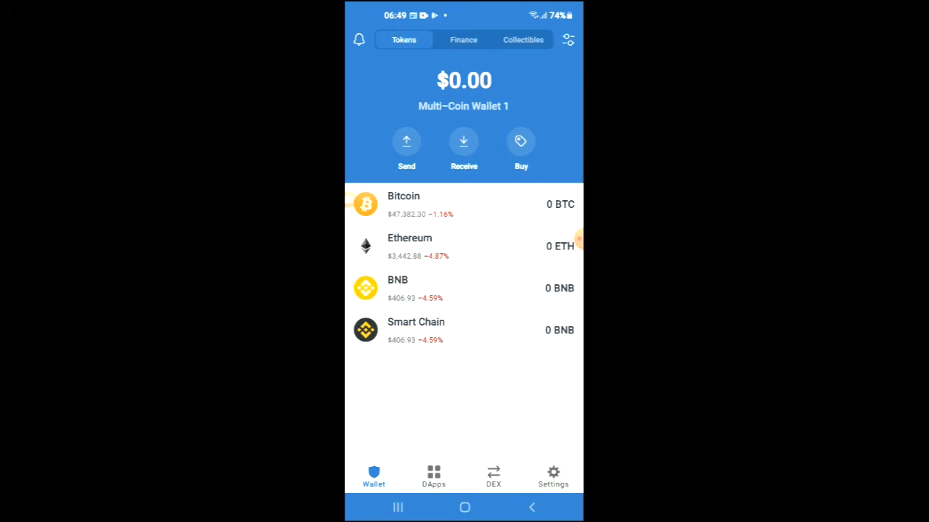
left_click(464, 247)
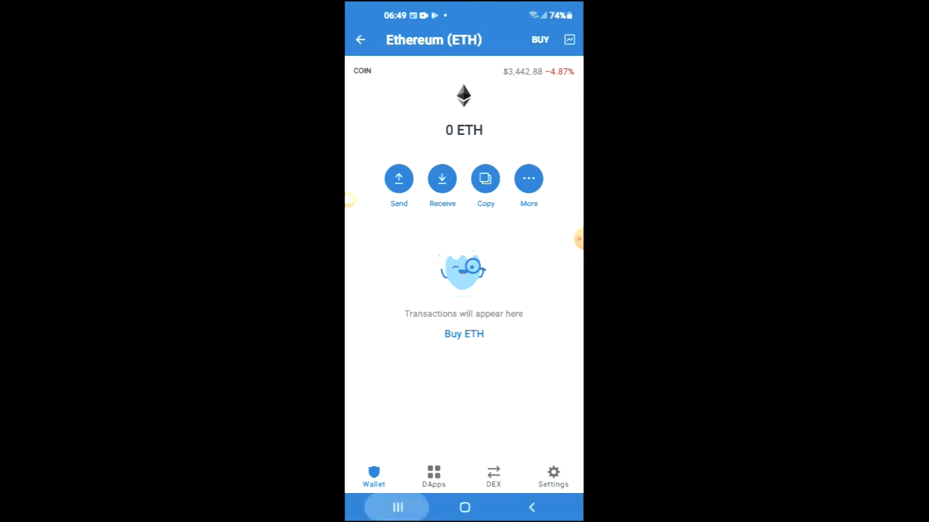
Switch to CoinMarketCap's XNL page and copy Chronicle's Ethereum contract address from About Chronicle.
left_click(398, 507)
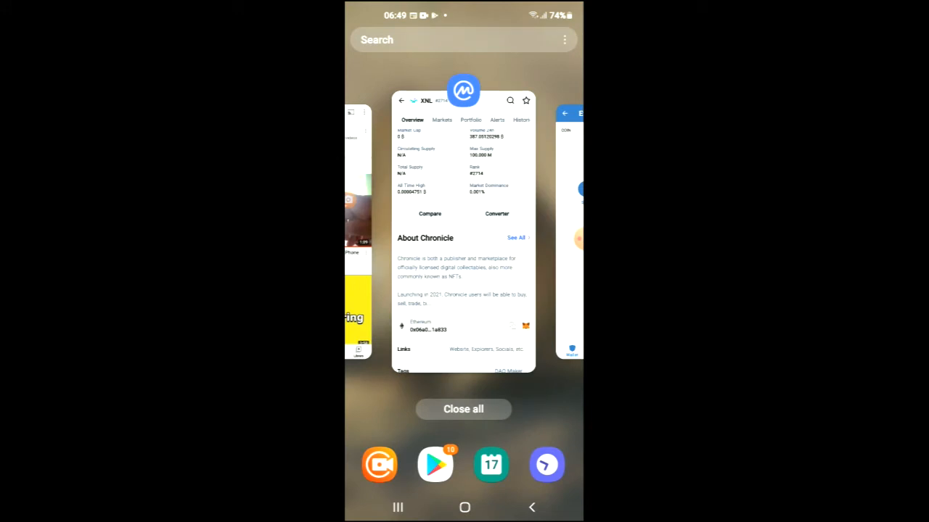
left_click(463, 232)
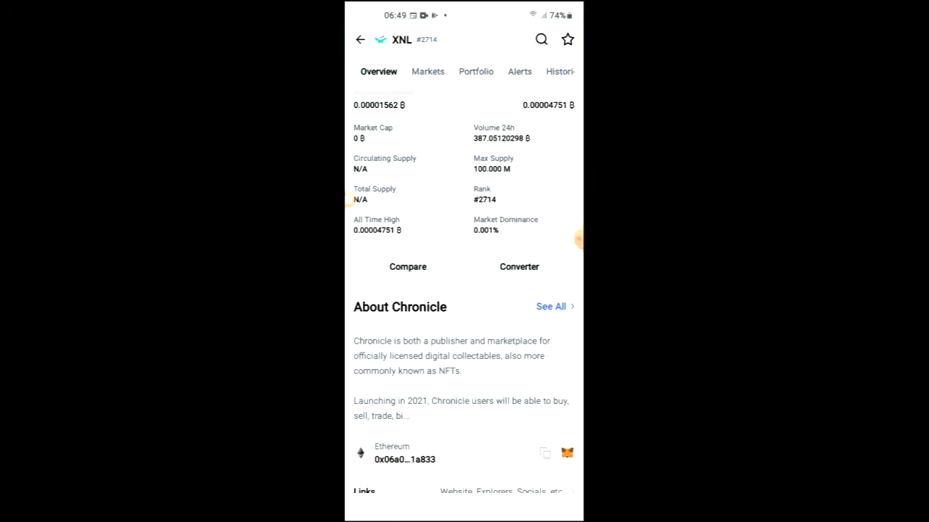
scroll("up", 3)
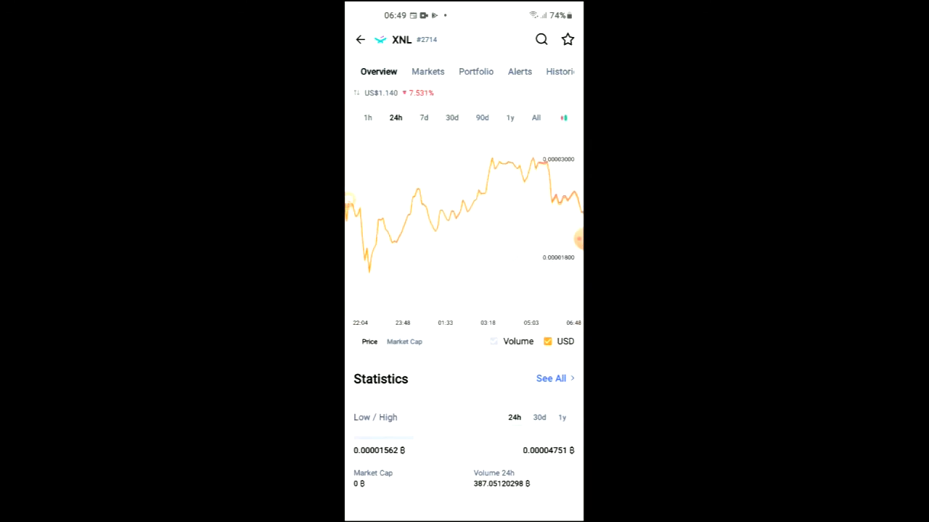
scroll("down", 3)
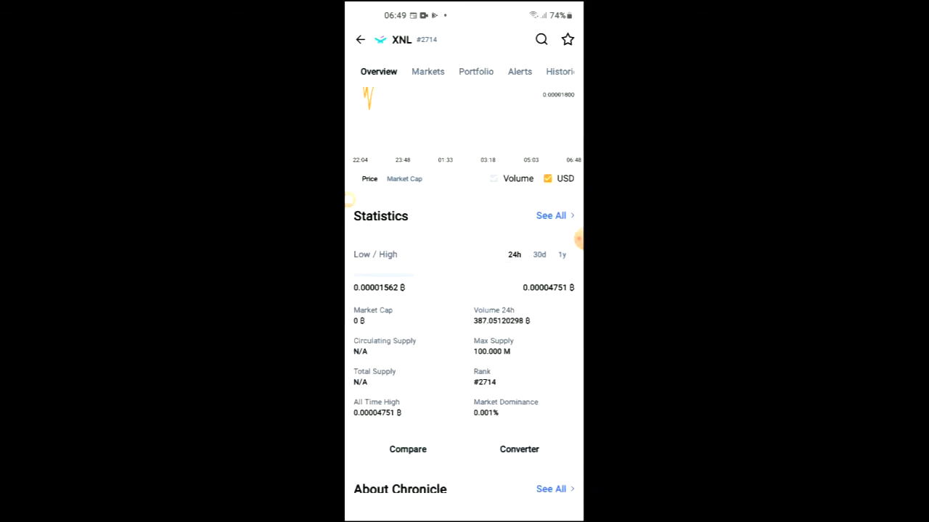
scroll("down", 3)
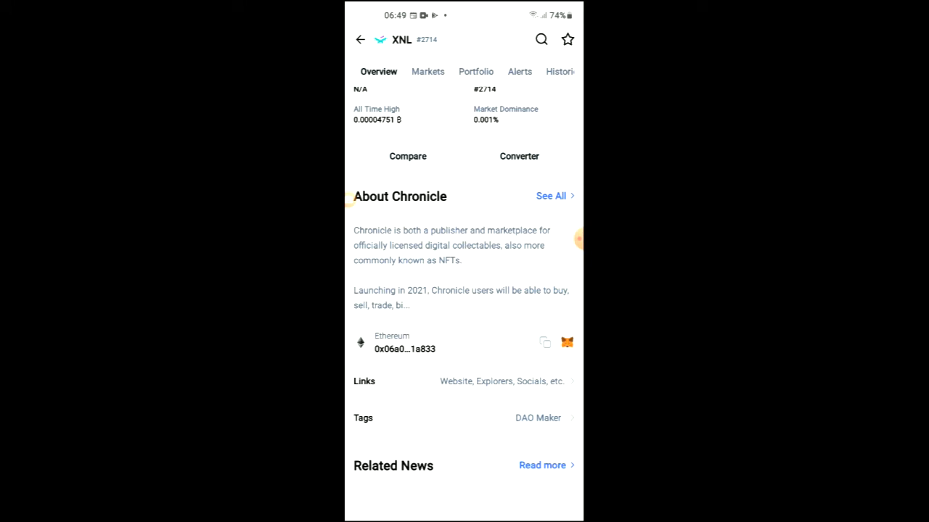
left_click(546, 342)
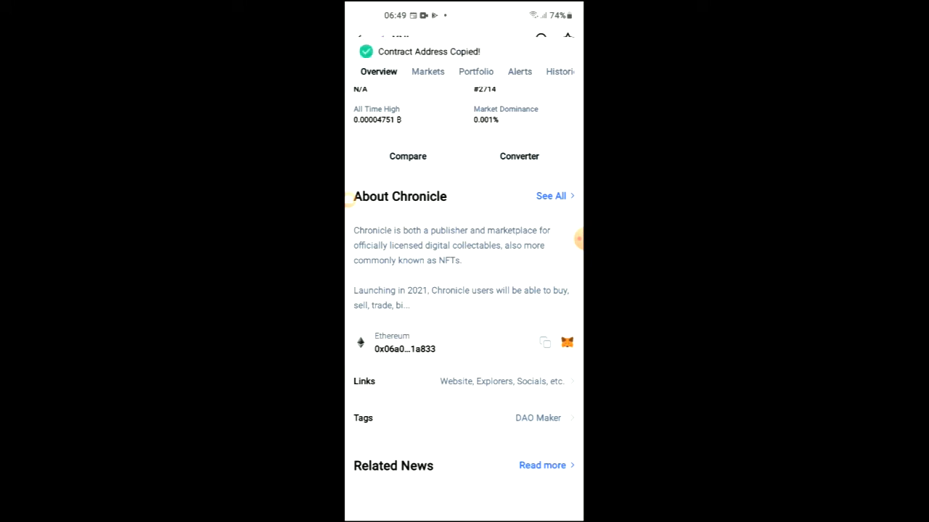
left_click(397, 508)
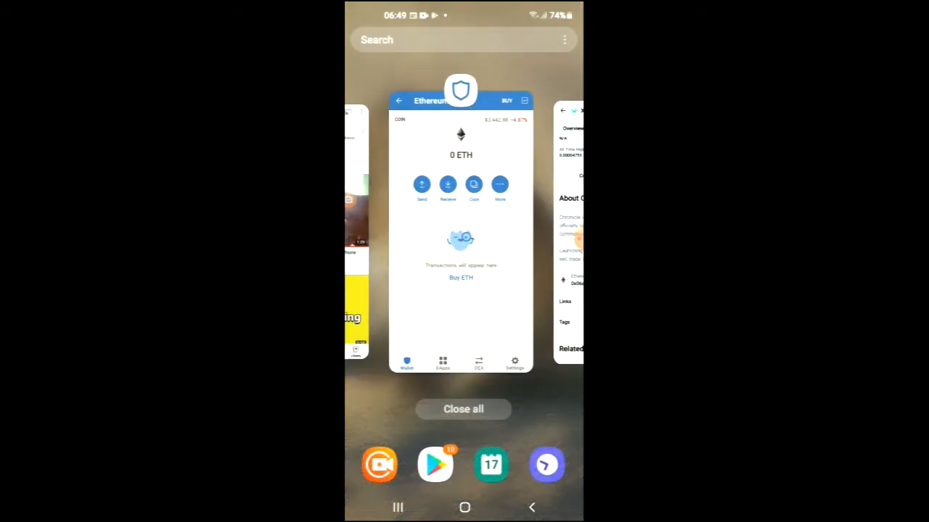
Return to Trust Wallet and launch Uniswap Exchange from the DApps browser's Popular list.
left_click(461, 225)
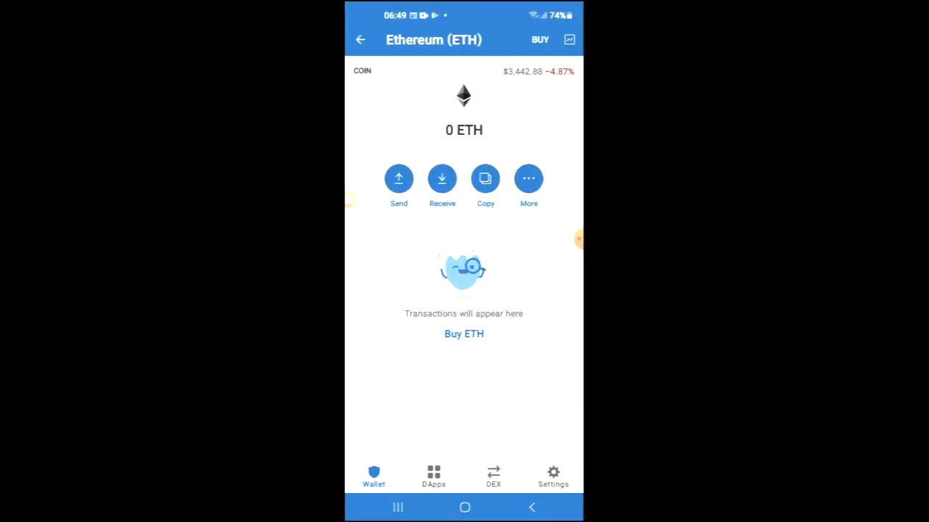
left_click(432, 476)
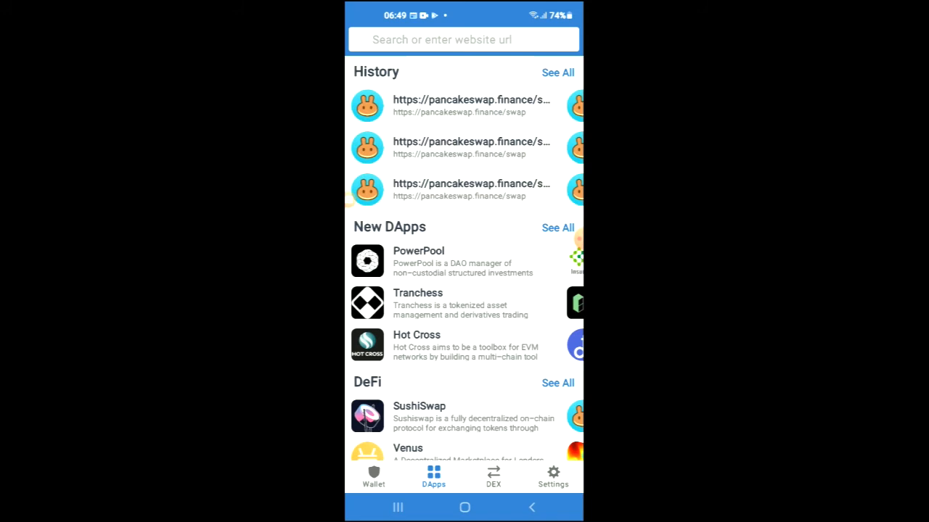
scroll("down", 3)
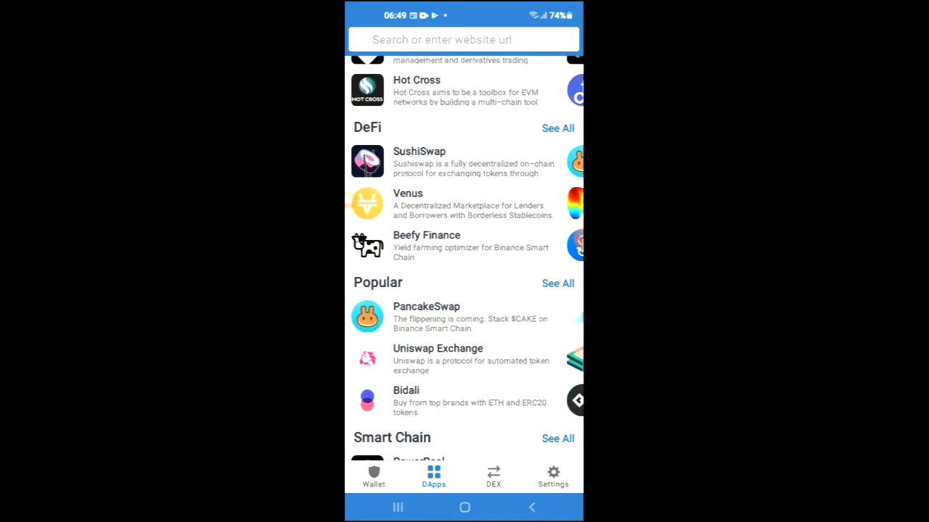
left_click(438, 360)
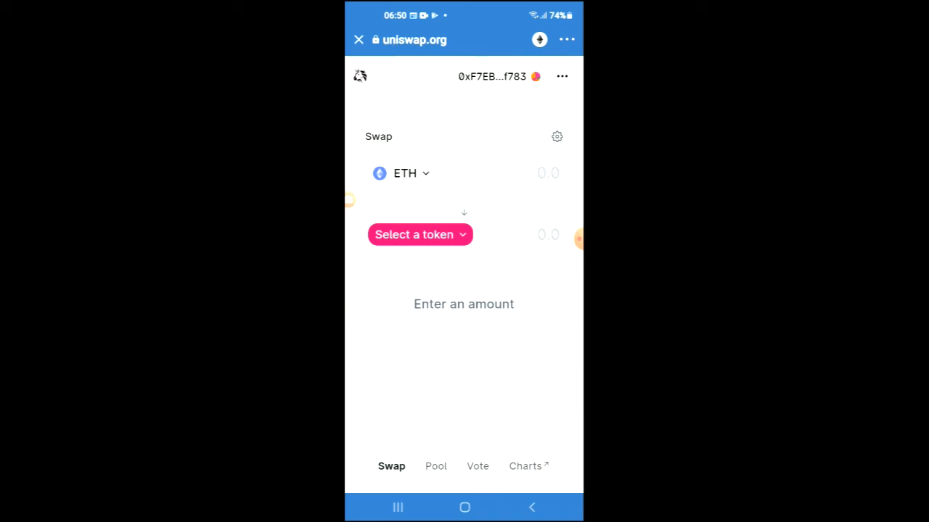
Start choosing the swap-to token and focus the 'Search name or paste address' field.
left_click(419, 235)
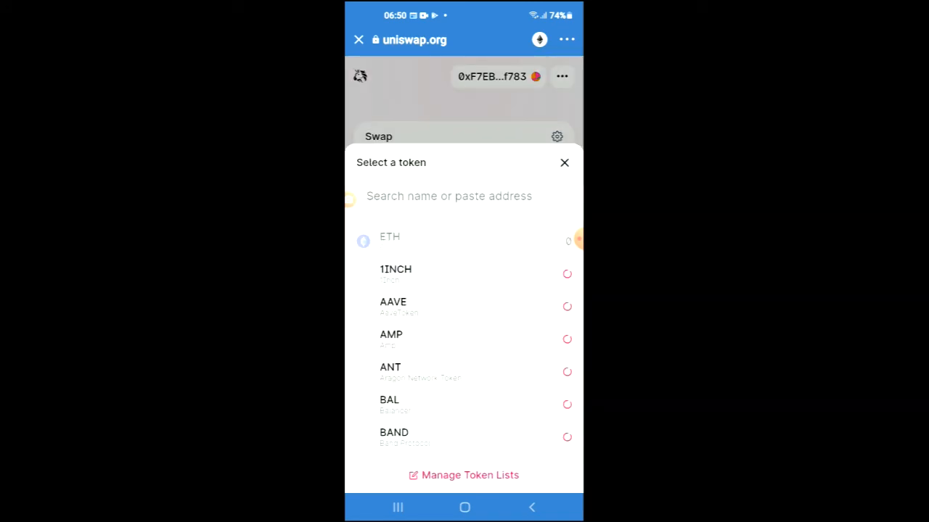
left_click(449, 196)
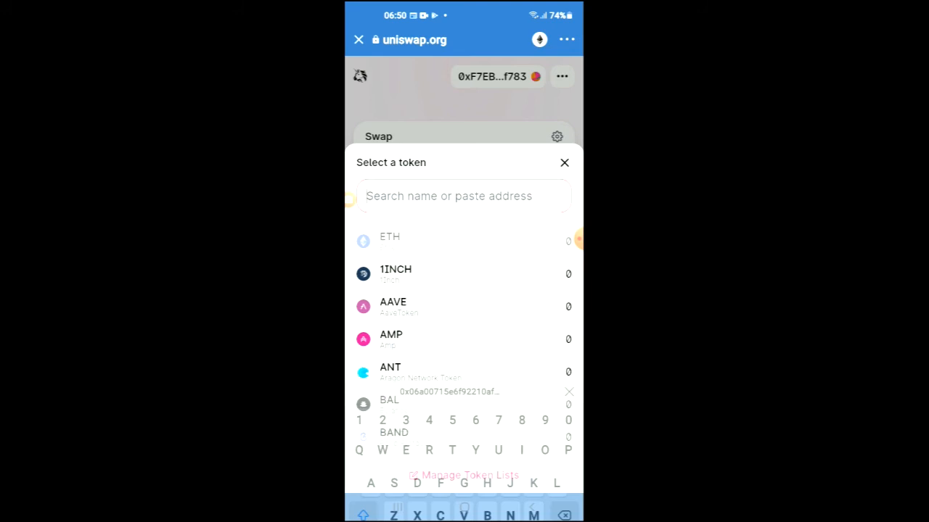